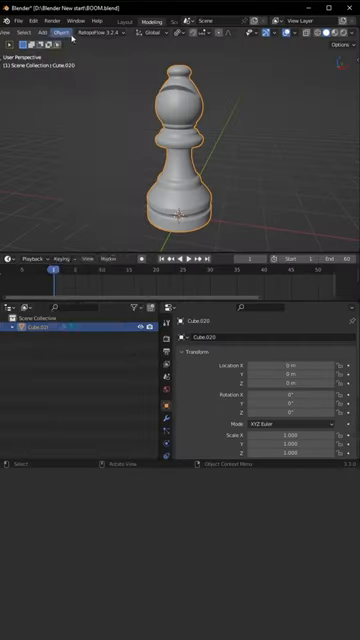
Open Cell Fracture for the bishop with Point Source set to Own Particles.
{"action": "left_click", "coordinate": [31, 24]}
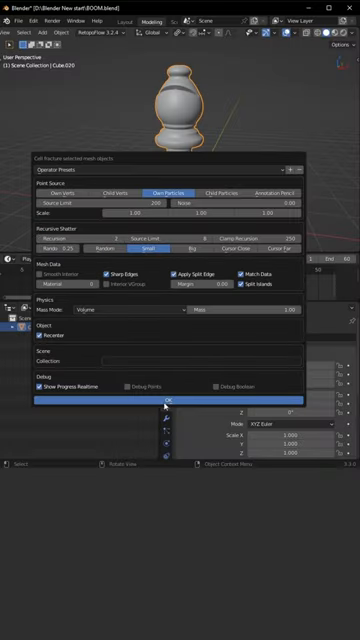
Apply the cell fracture to the bishop and reset the pieces' origins.
{"action": "left_click", "coordinate": [180, 401]}
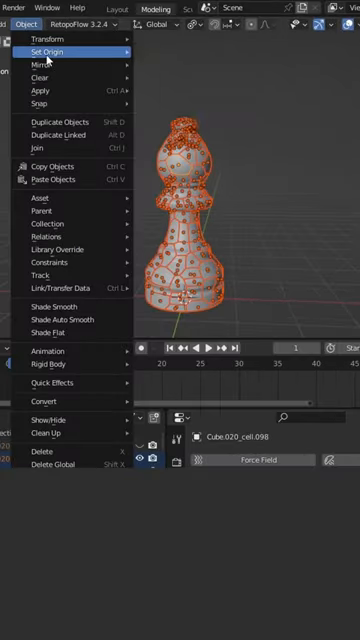
{"action": "left_click", "coordinate": [45, 46]}
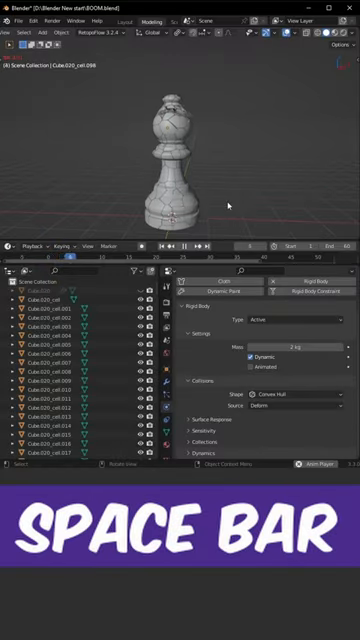
Play the rigid-body fall of the cells and add a large ground plane beneath.
{"action": "key", "text": "space"}
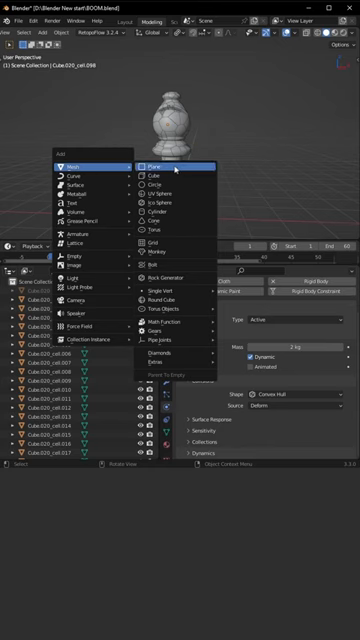
{"action": "left_click", "coordinate": [143, 165]}
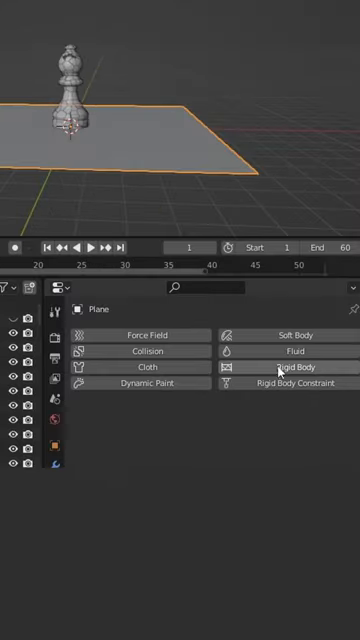